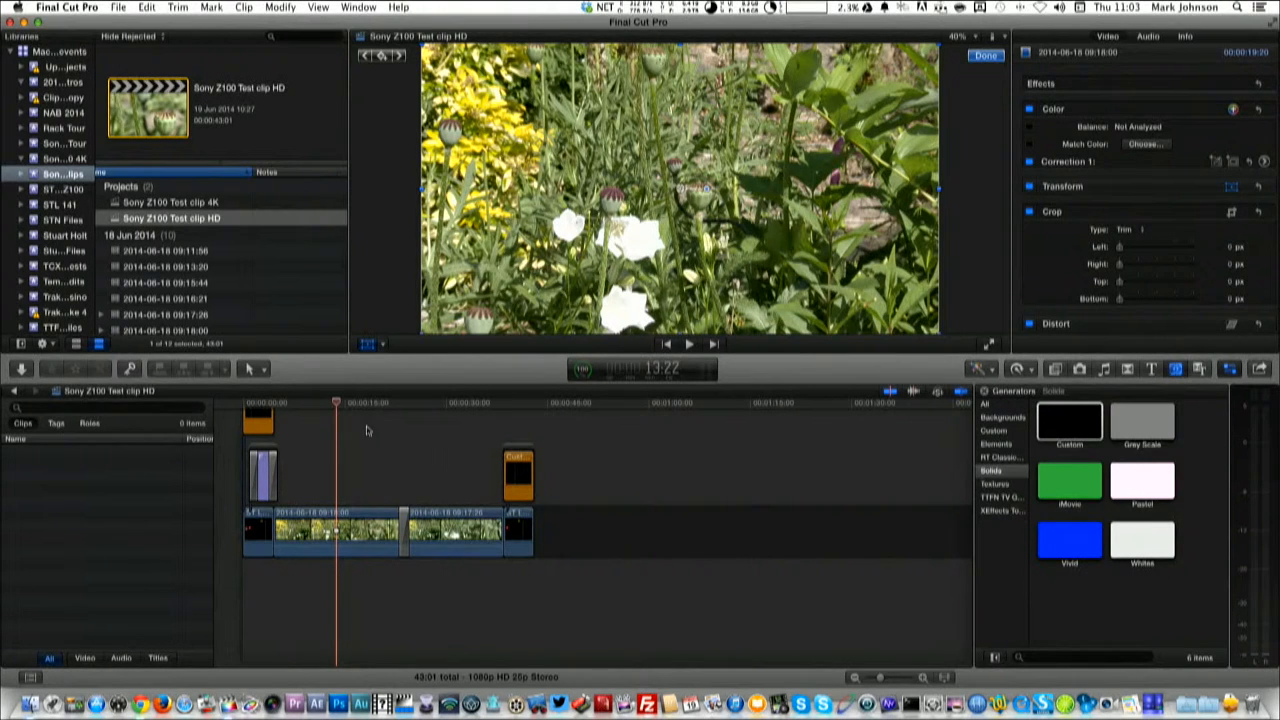
pyautogui.moveTo(248, 360)
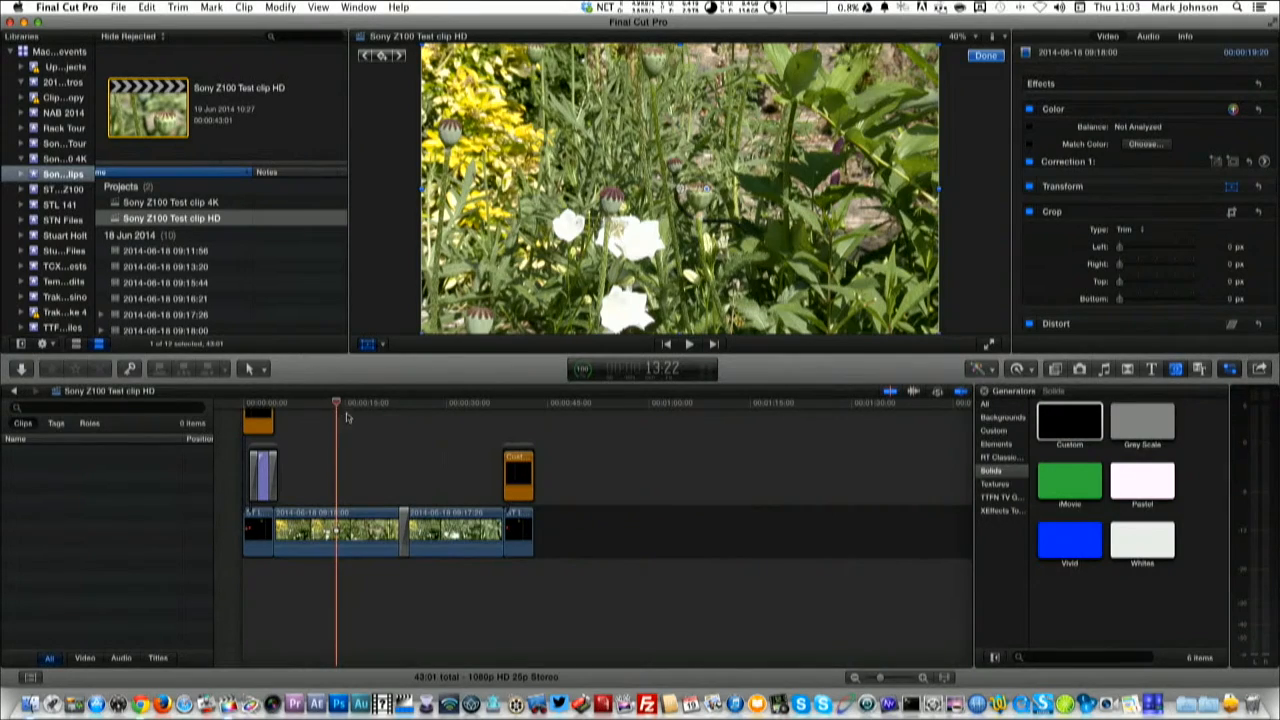
# - Play the HD project, then switch to the Sony Z100 Test clip 4K project and play its timeline
pyautogui.click(400, 403)
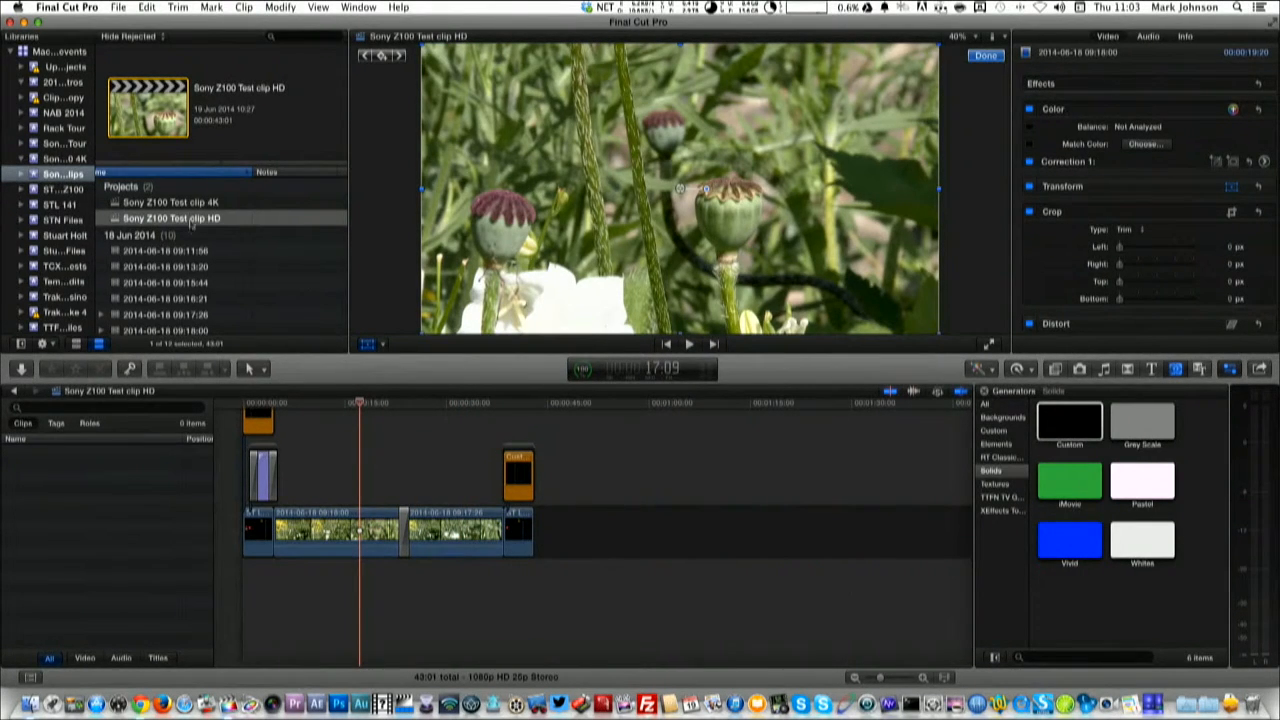
pyautogui.click(183, 202)
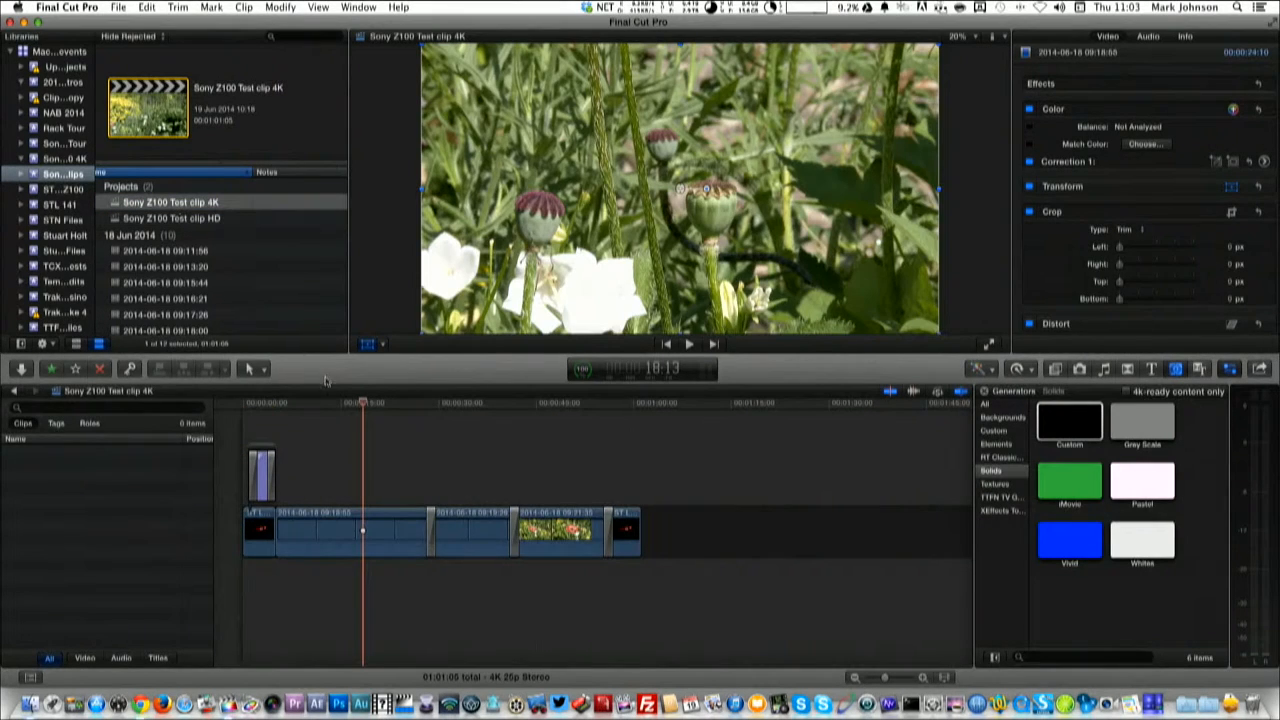
pyautogui.click(425, 402)
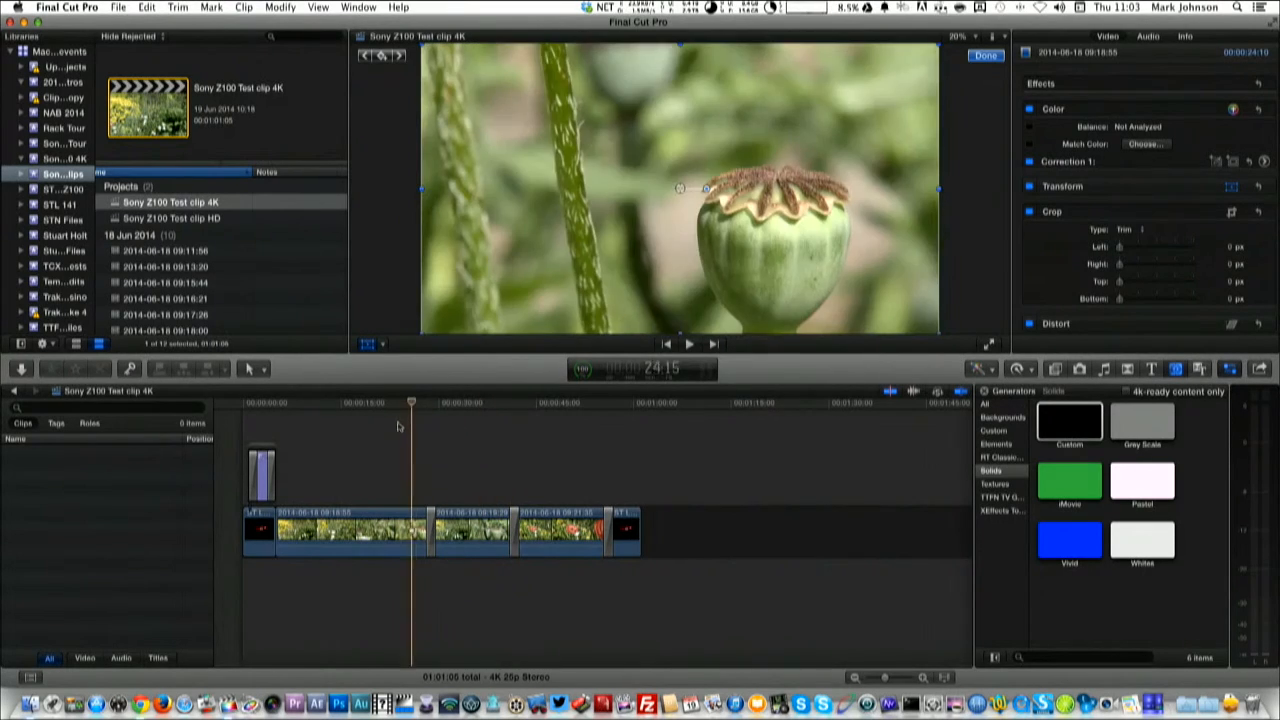
pyautogui.click(480, 401)
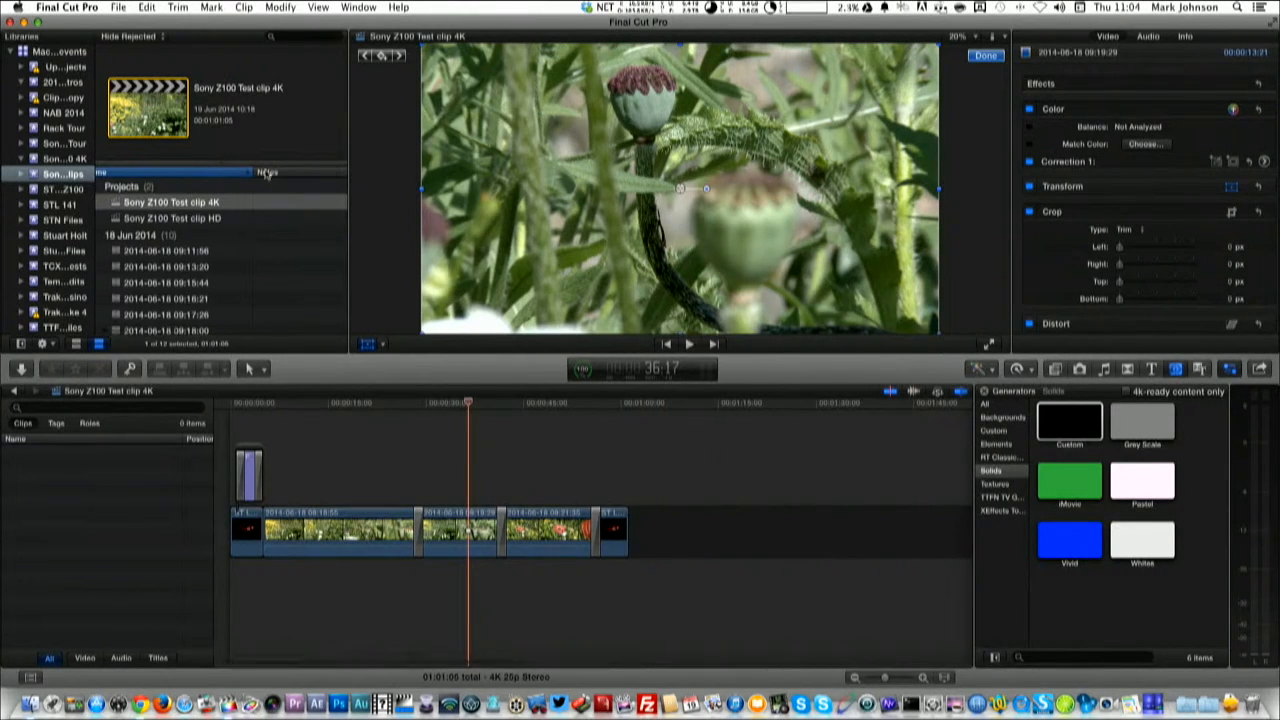
pyautogui.moveTo(281, 231)
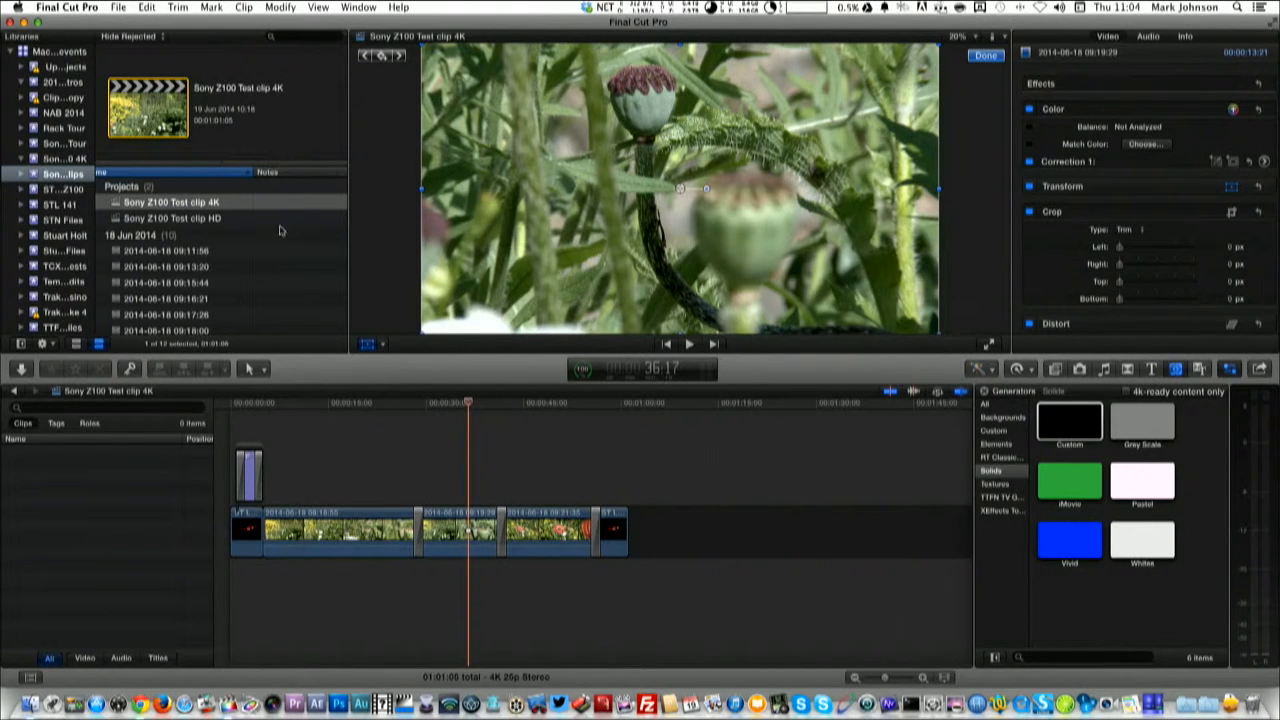
pyautogui.moveTo(348, 373)
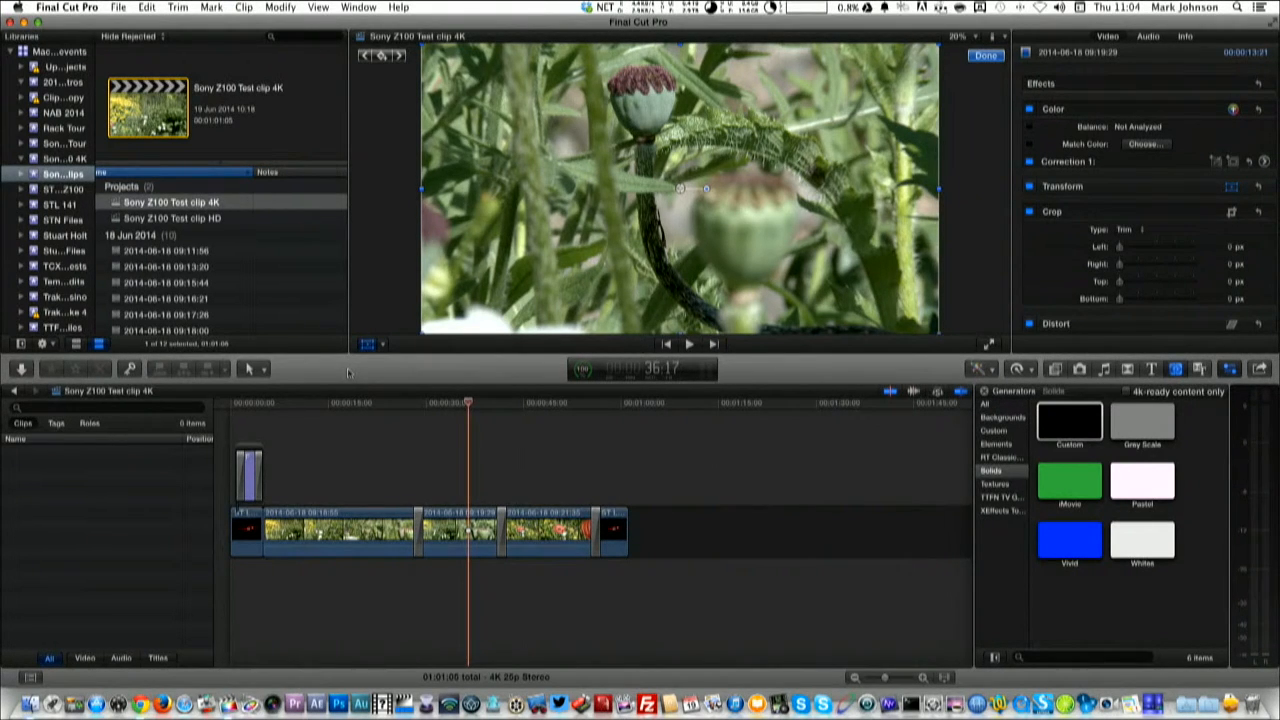
pyautogui.moveTo(383, 441)
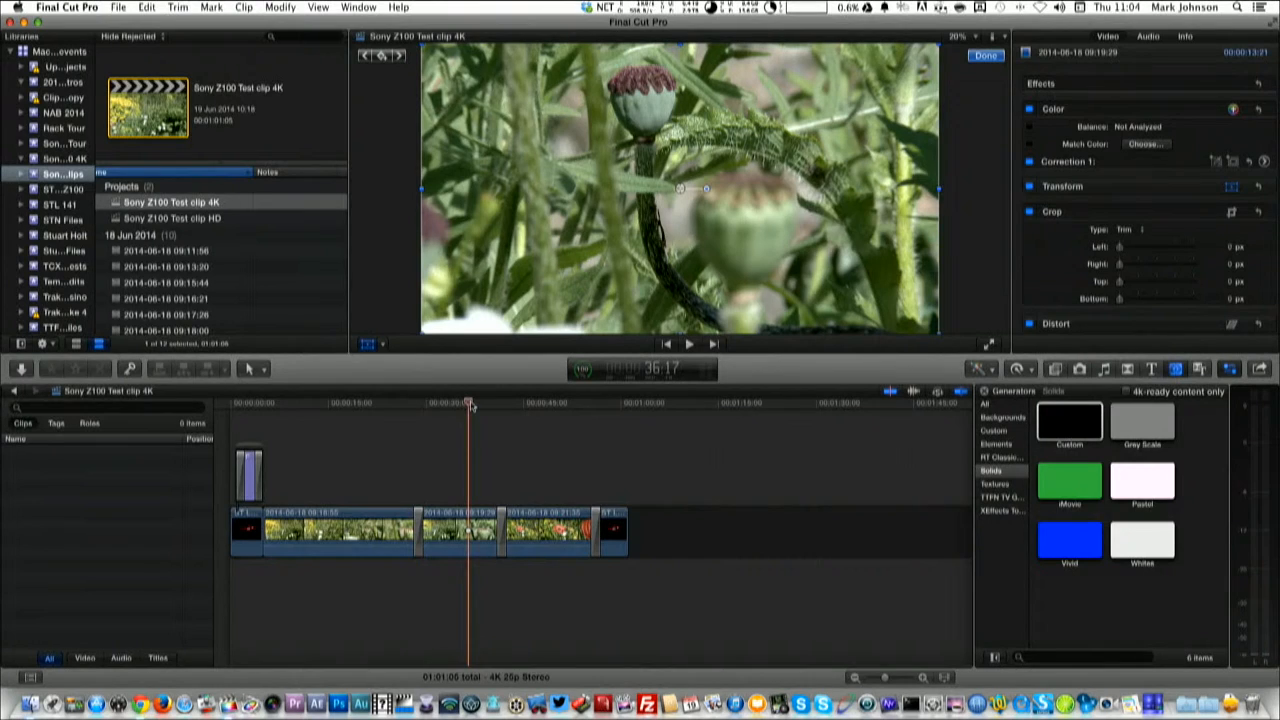
pyautogui.moveTo(470, 405)
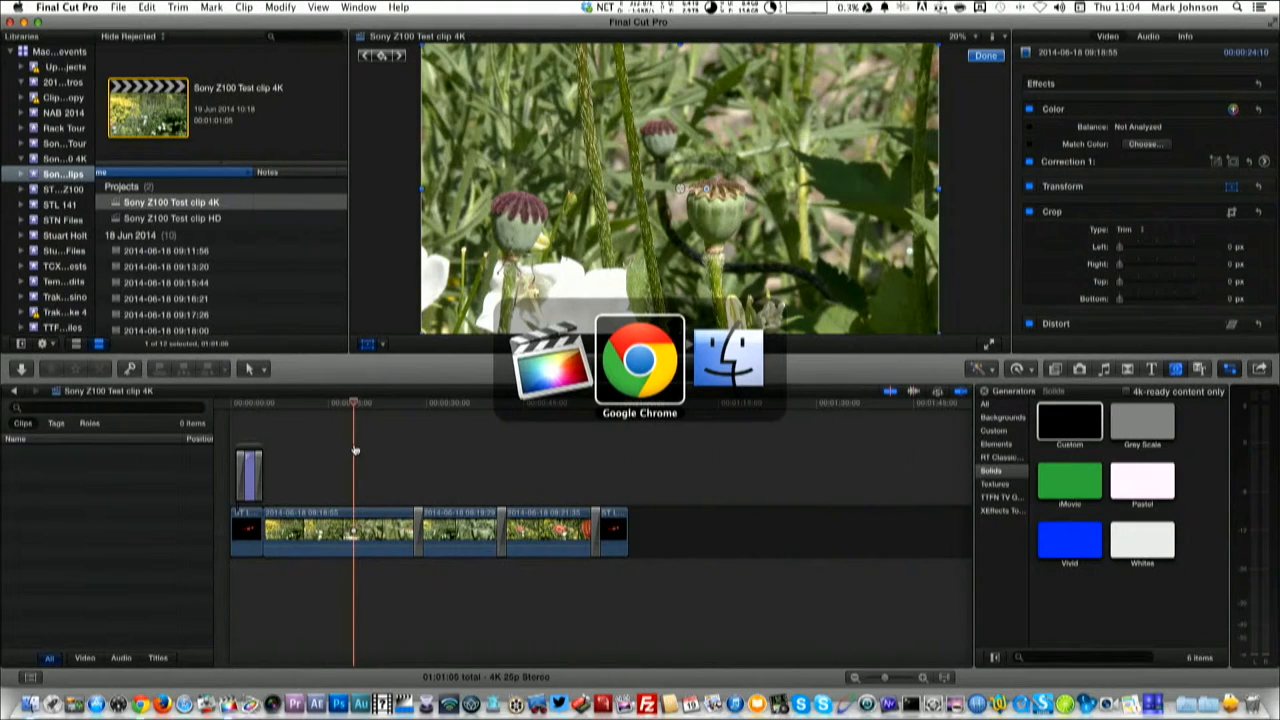
# - Scroll the StudioTech TV channel page to the Uploads row showing the Sony PXW-Z100 4K and HD test clips
pyautogui.click(639, 360)
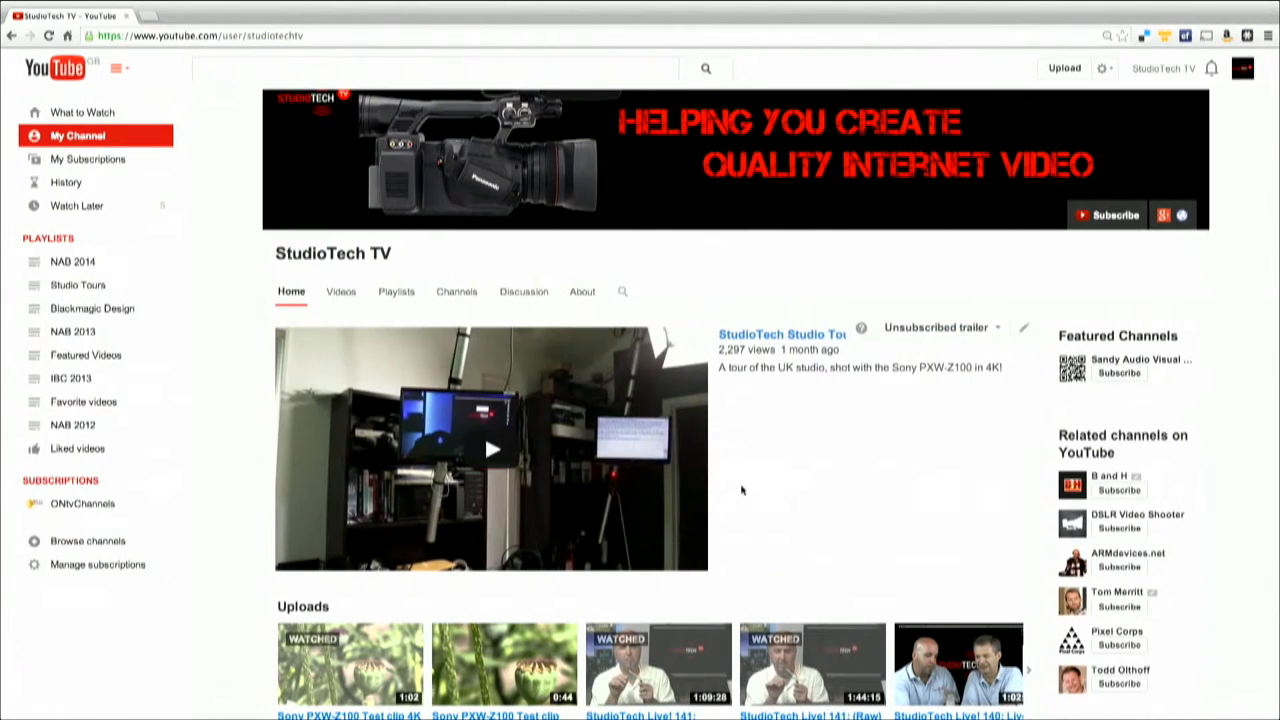
pyautogui.scroll(-3)
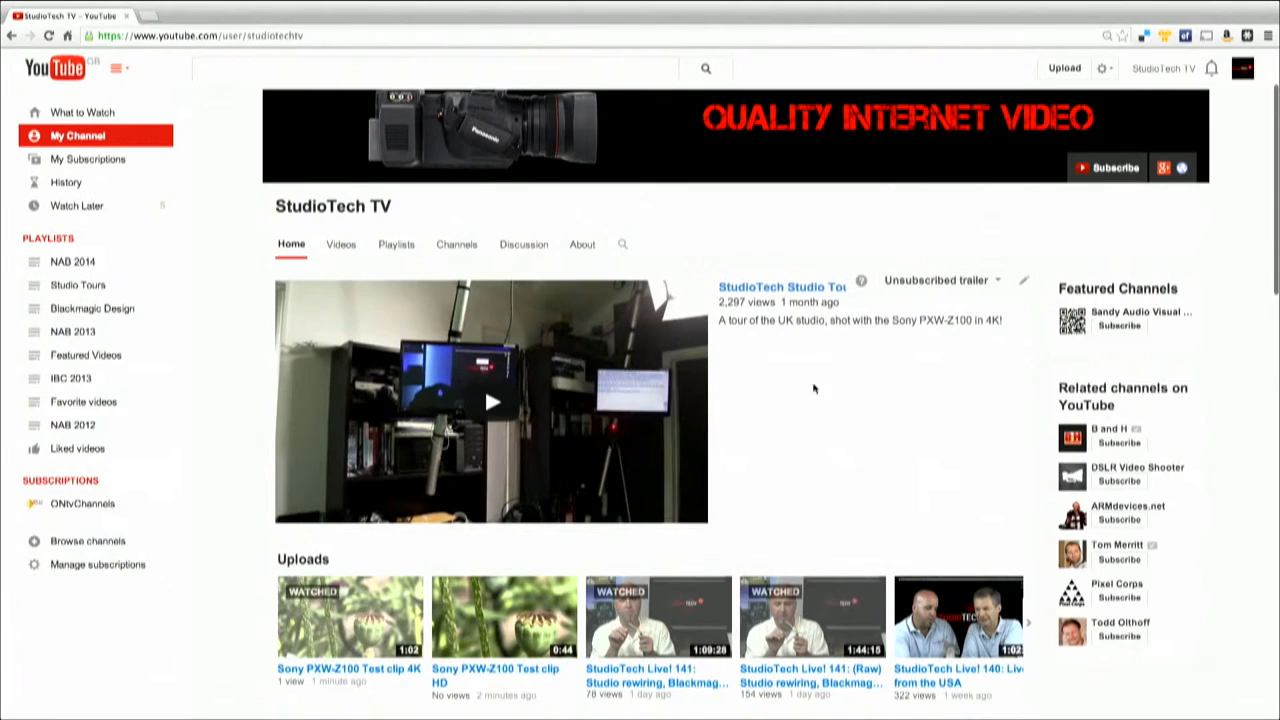
pyautogui.moveTo(535, 433)
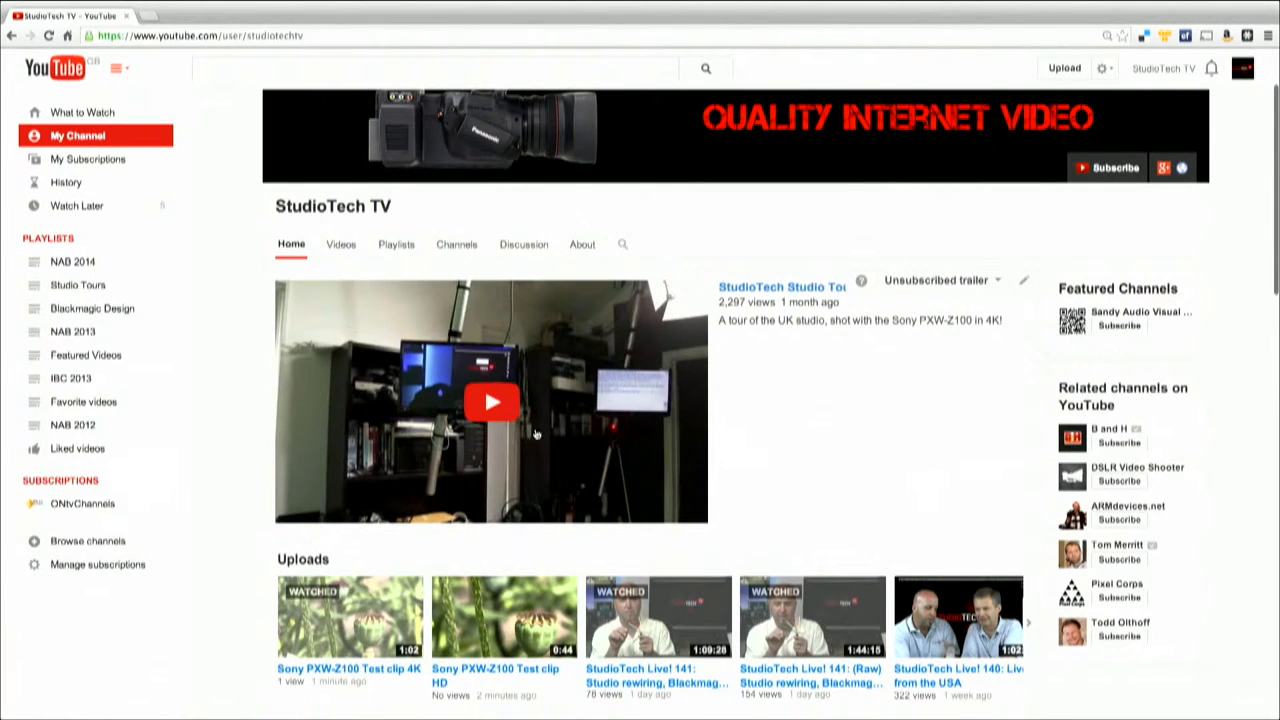
pyautogui.scroll(-3)
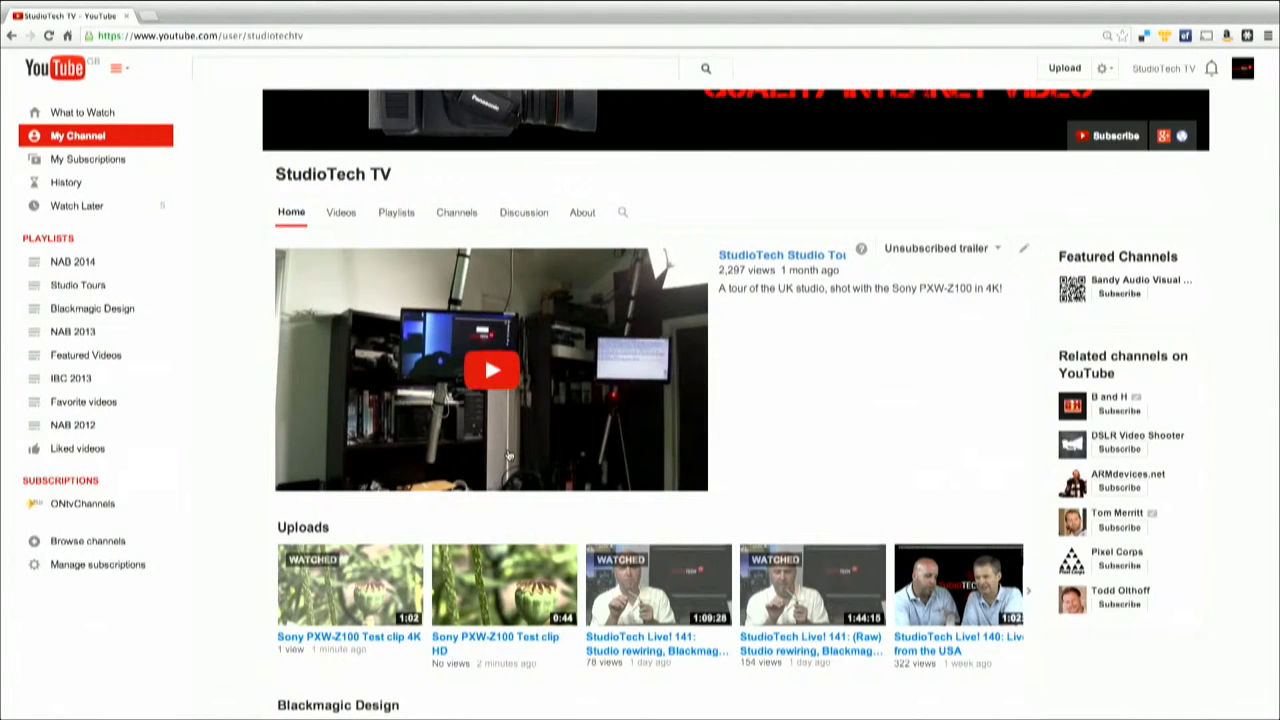
pyautogui.moveTo(485, 440)
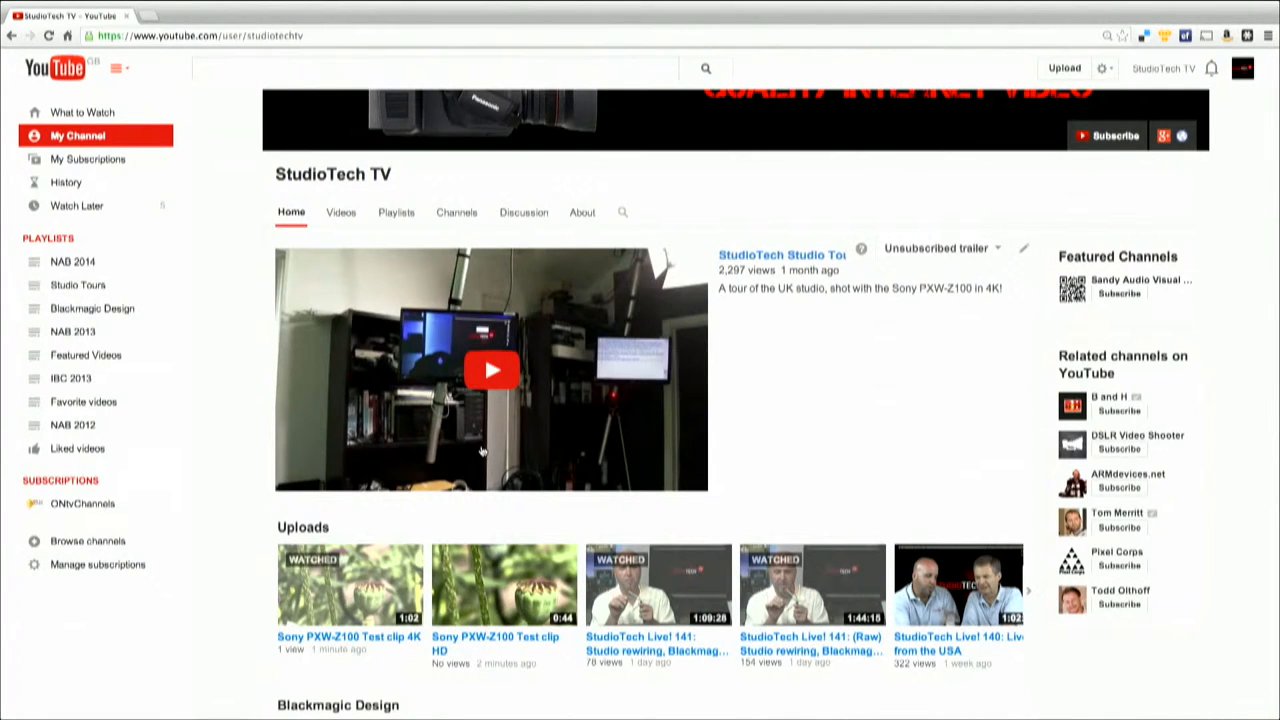
pyautogui.scroll(-3)
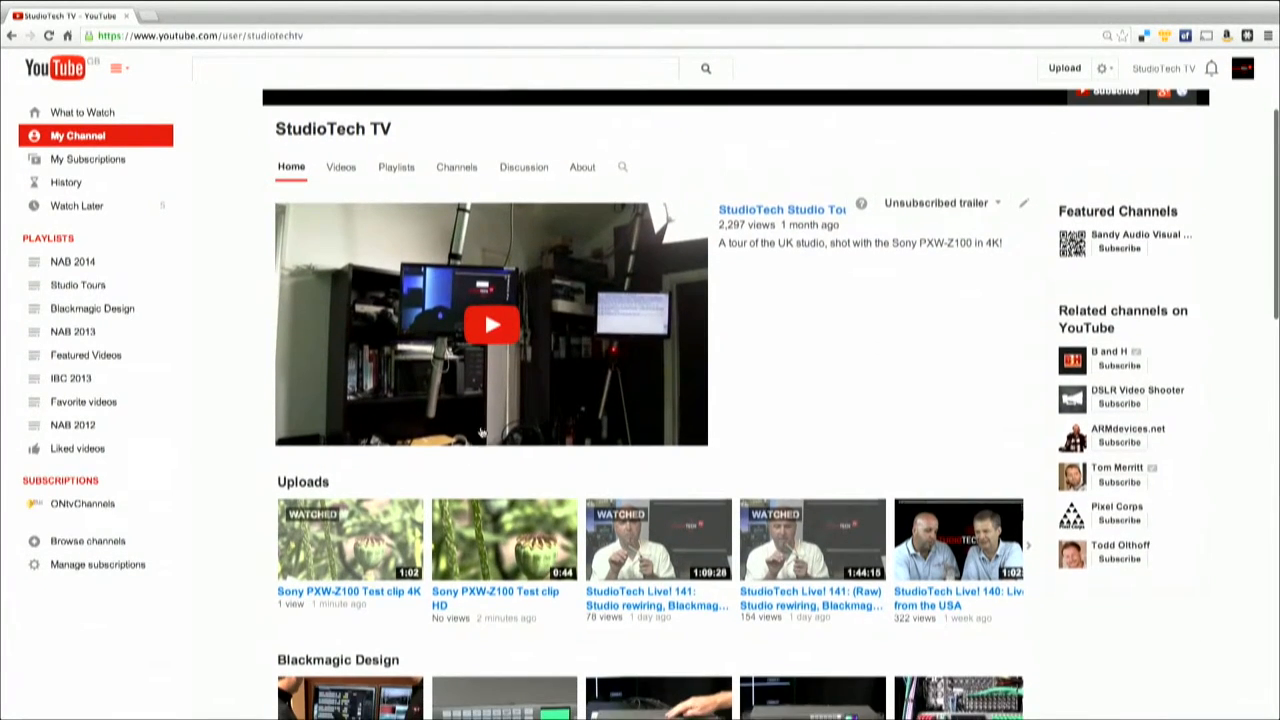
pyautogui.scroll(3)
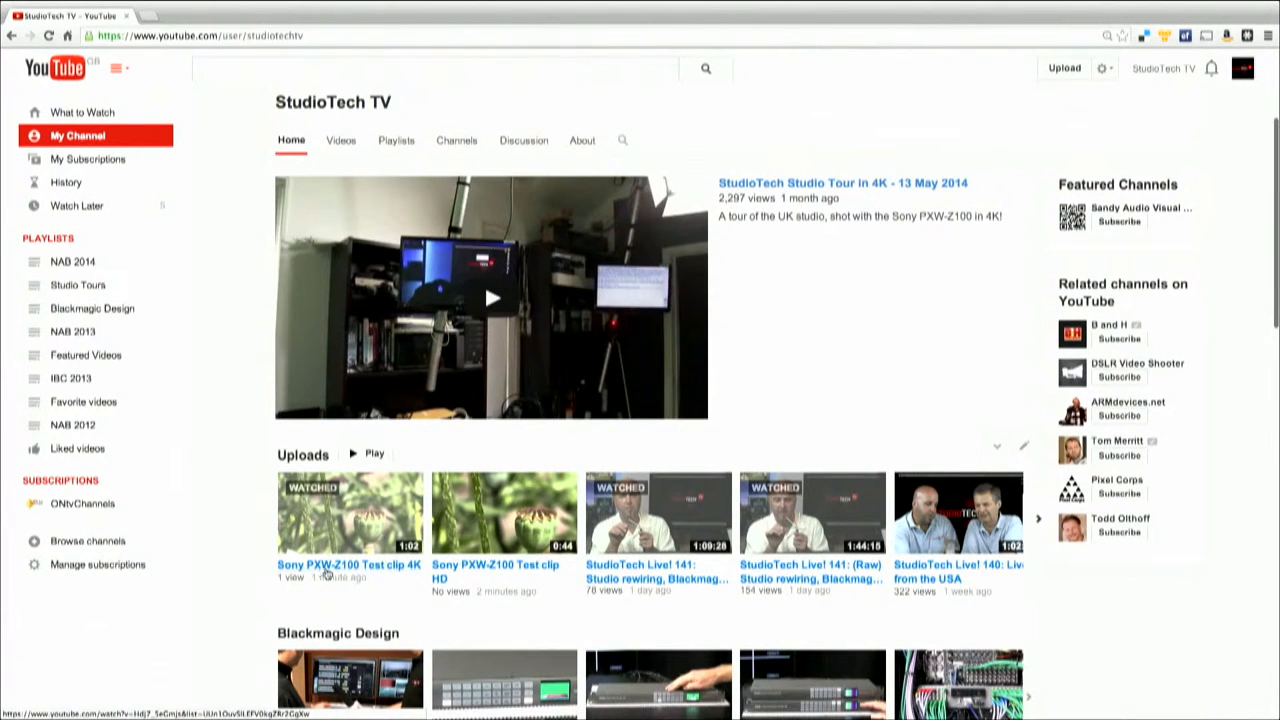
pyautogui.moveTo(407, 565)
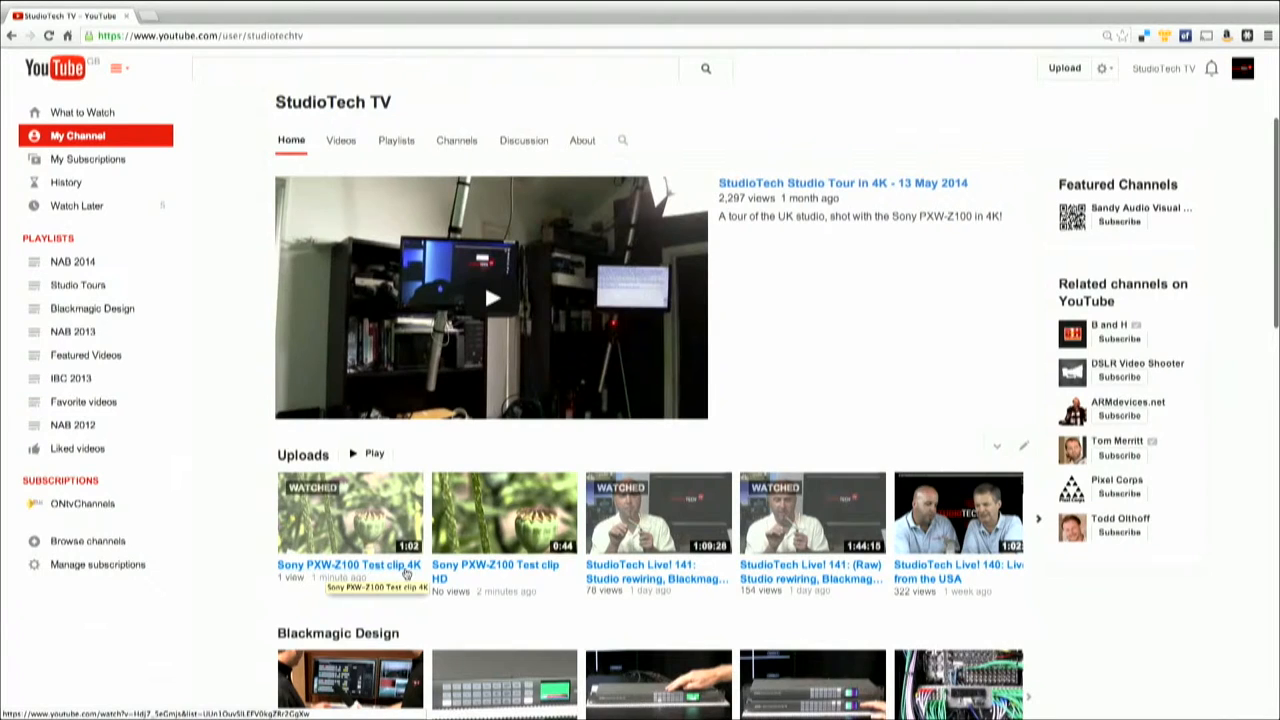
pyautogui.moveTo(464, 576)
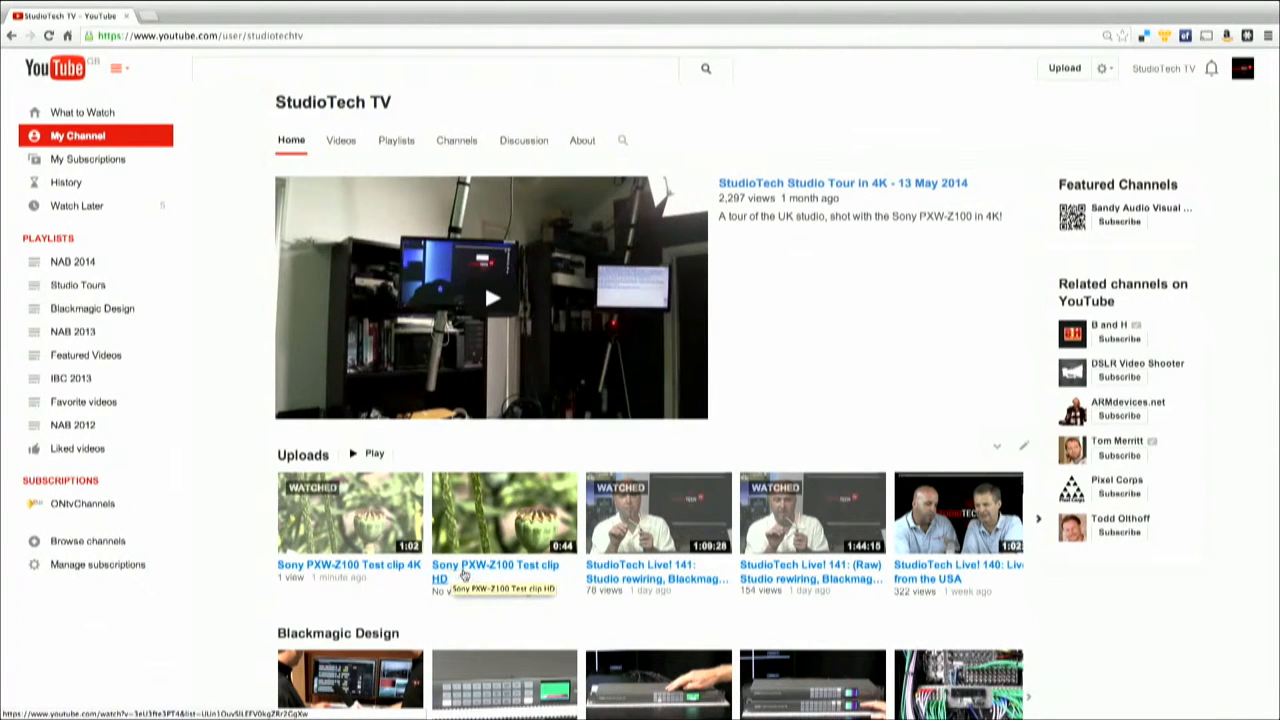
pyautogui.moveTo(540, 578)
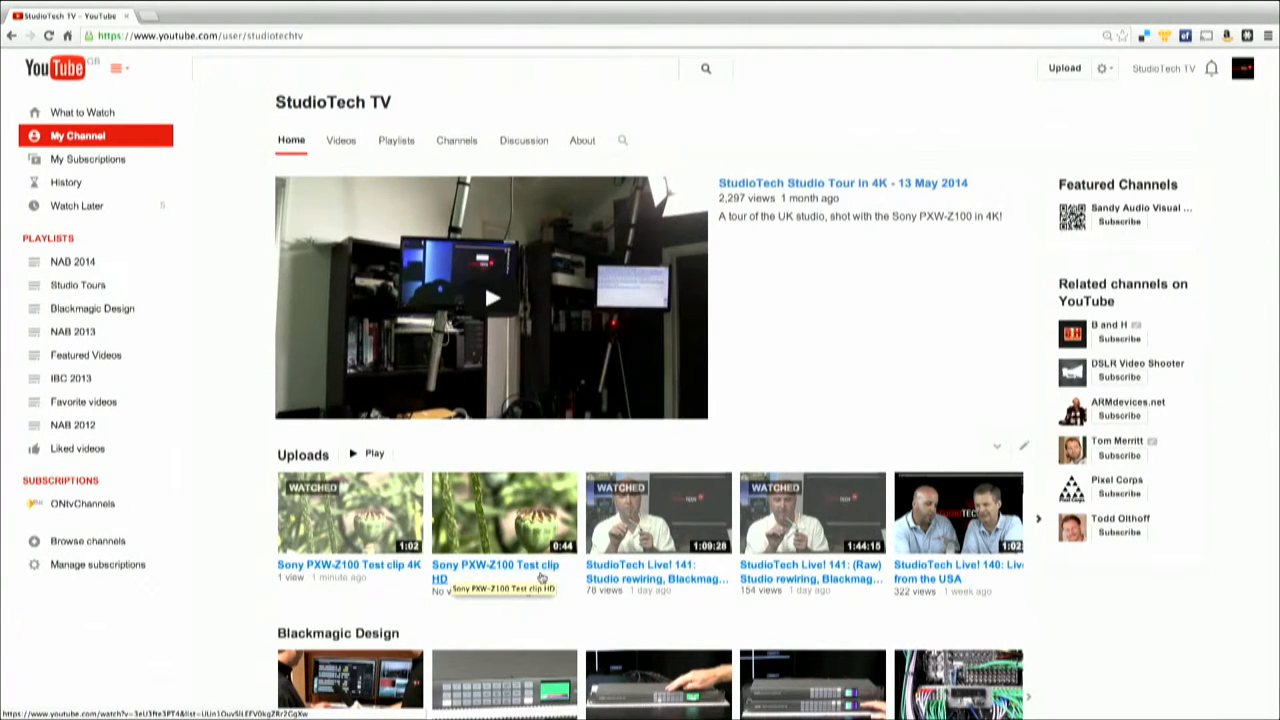
pyautogui.moveTo(350, 552)
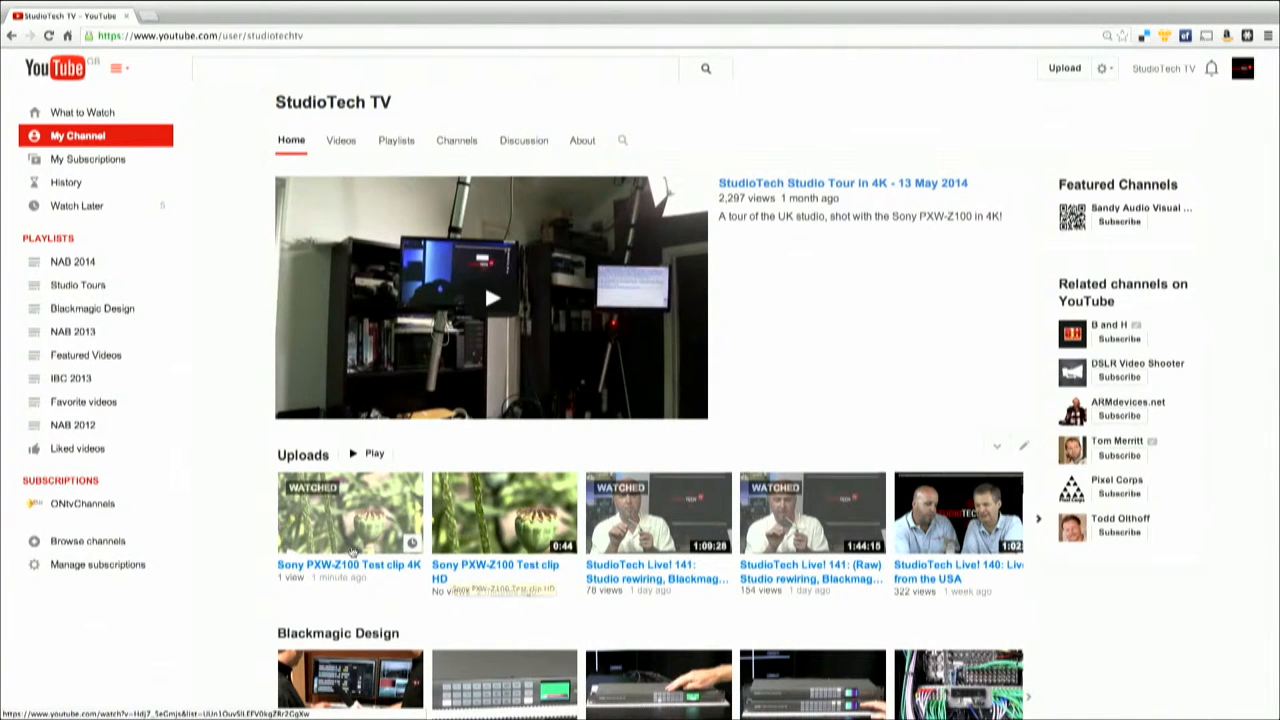
pyautogui.click(350, 512)
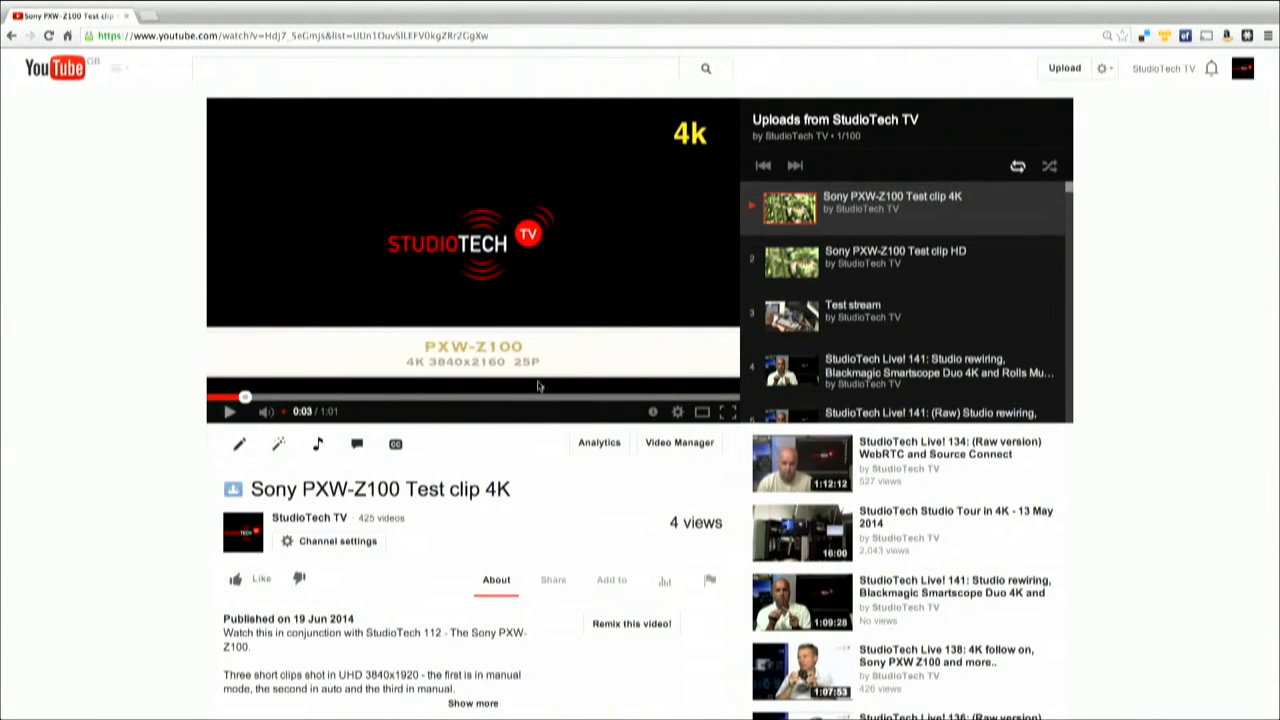
pyautogui.moveTo(678, 412)
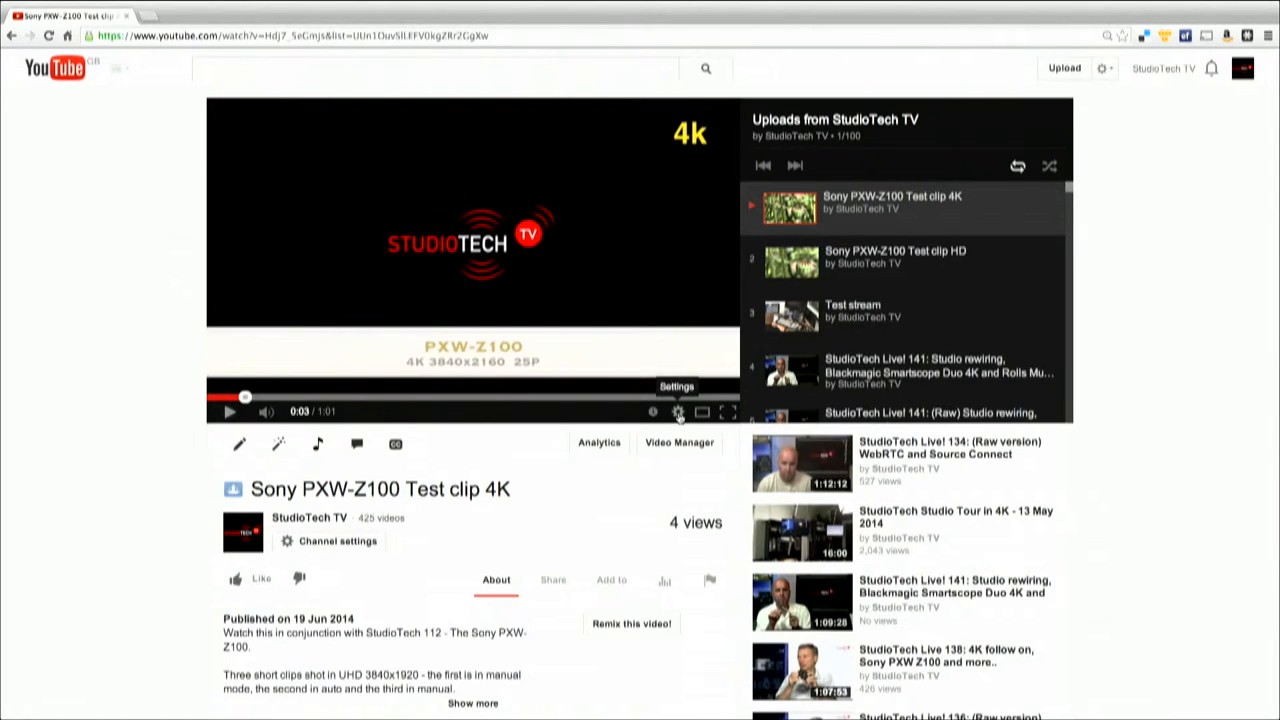
pyautogui.click(677, 411)
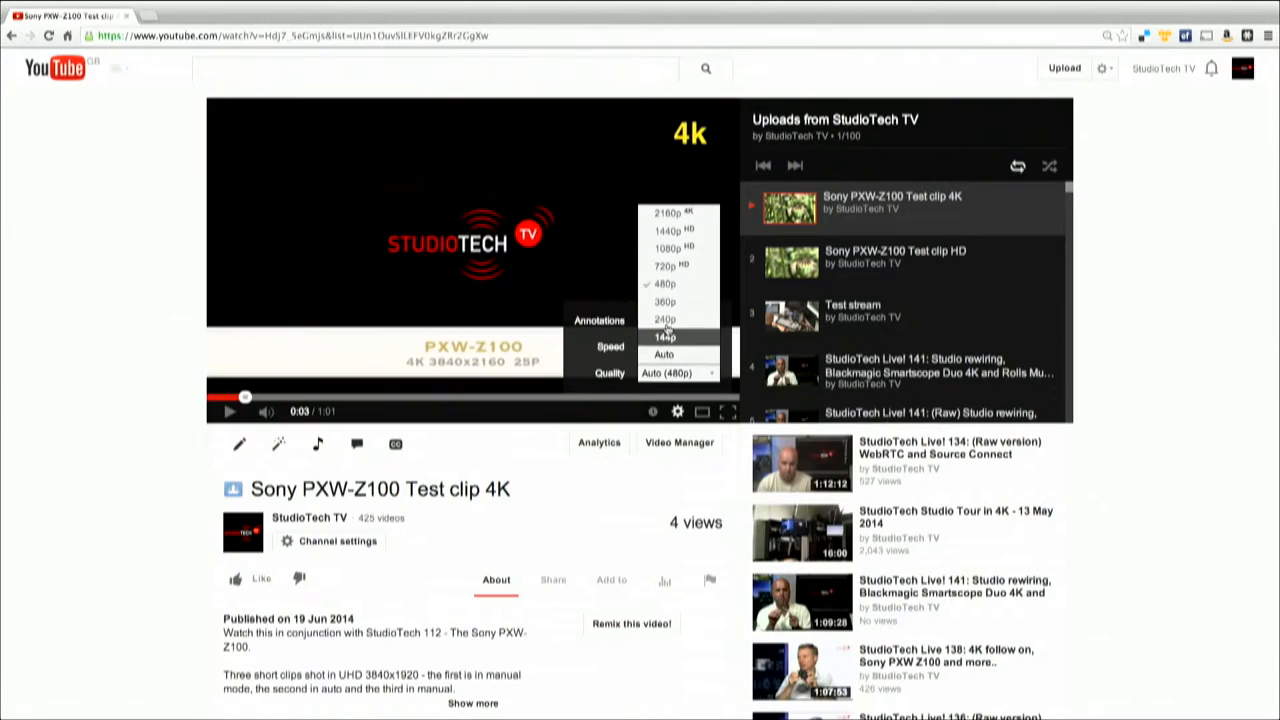
pyautogui.moveTo(667, 214)
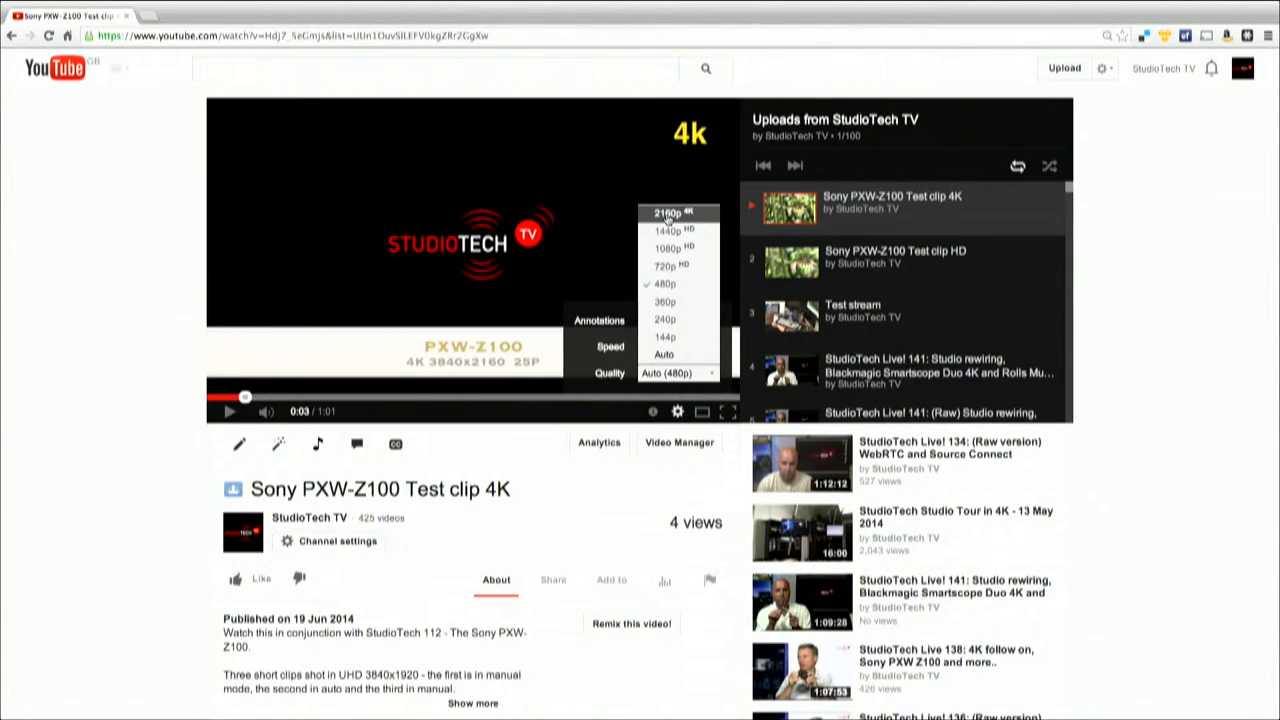
pyautogui.moveTo(665, 319)
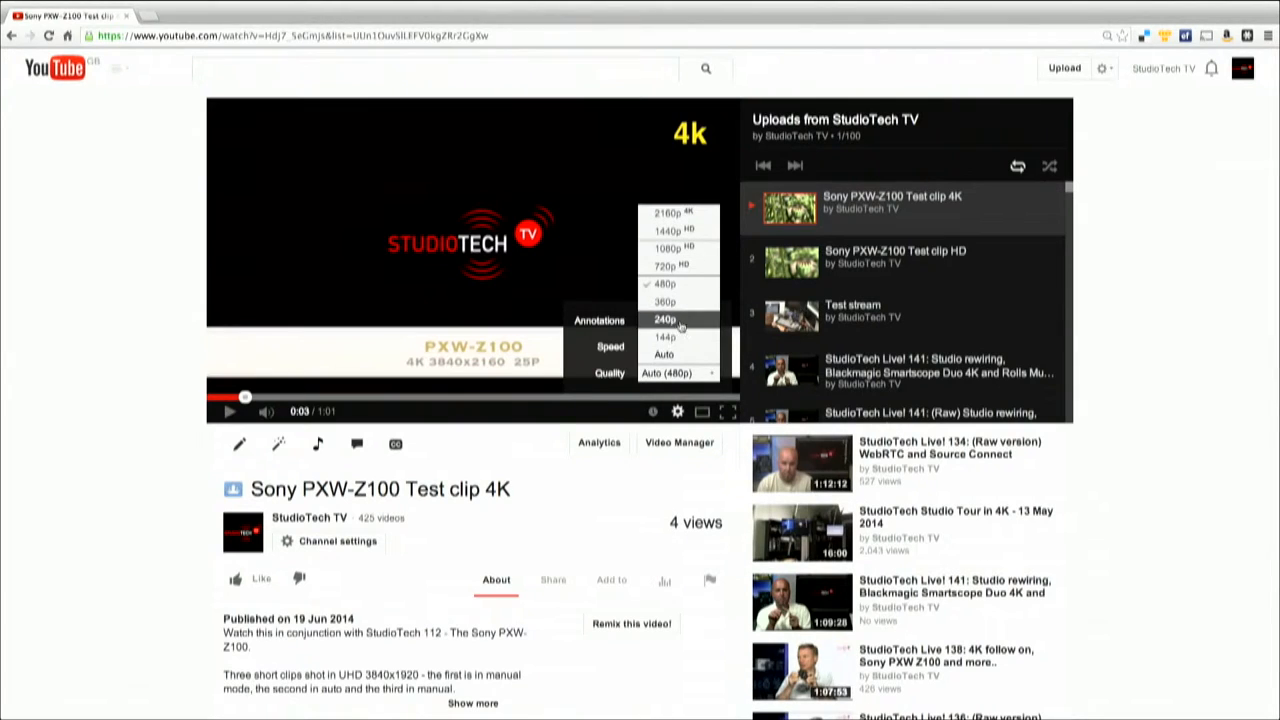
pyautogui.moveTo(500, 450)
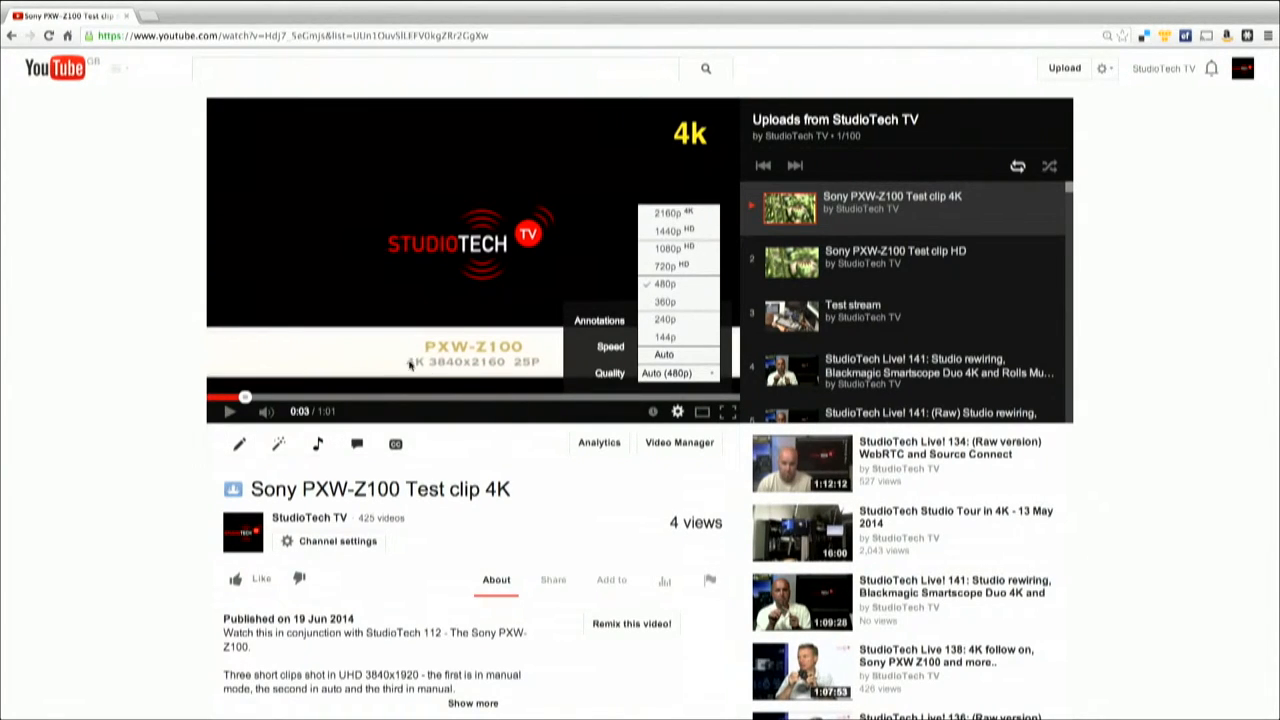
pyautogui.moveTo(665, 319)
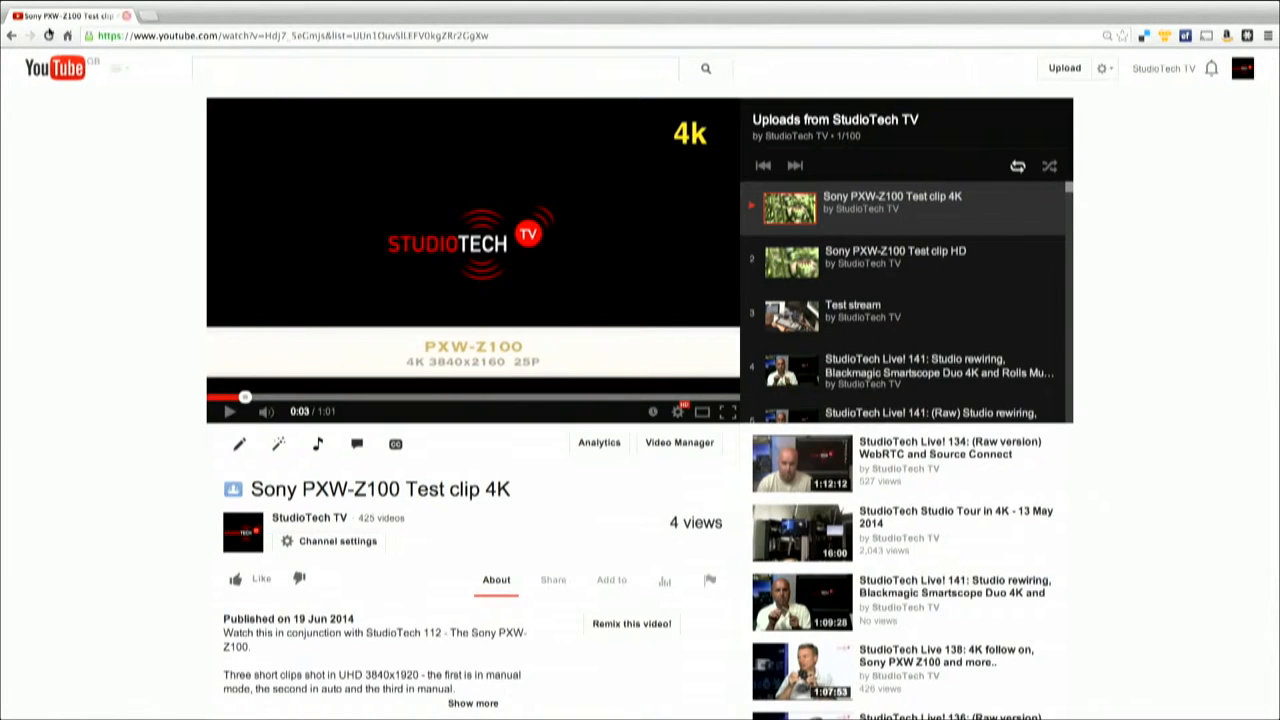
pyautogui.click(309, 517)
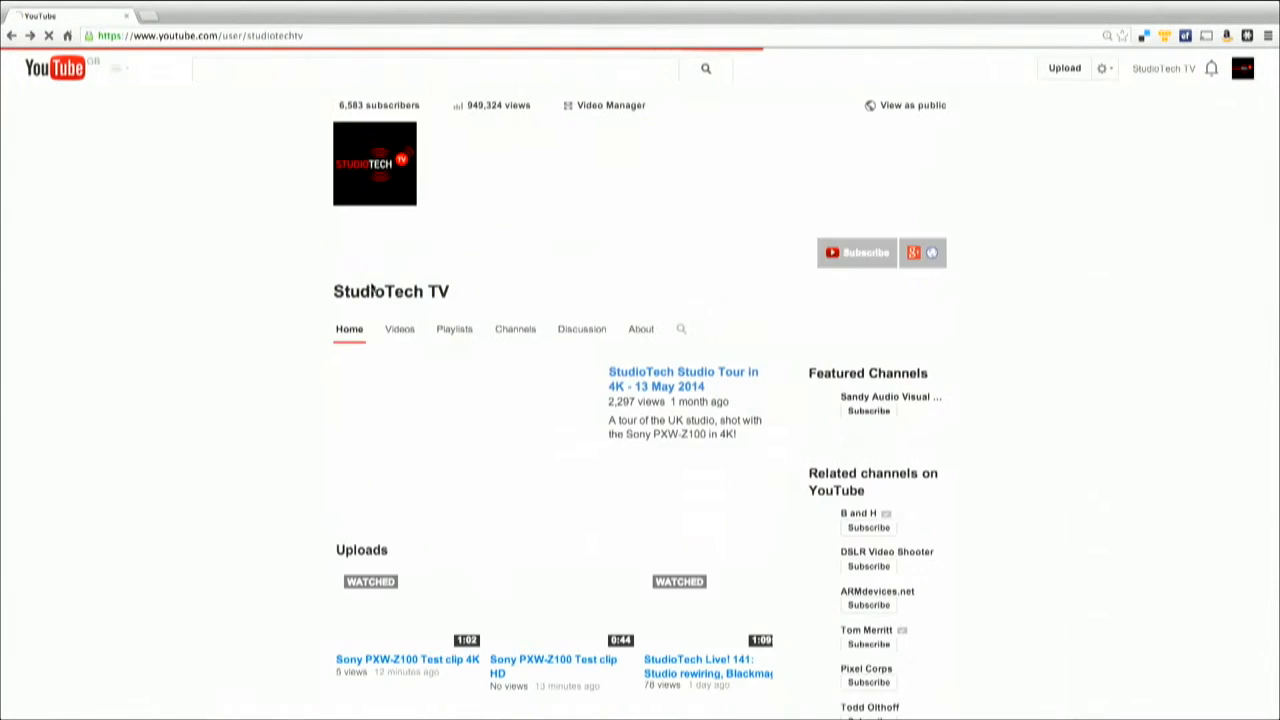
pyautogui.click(117, 68)
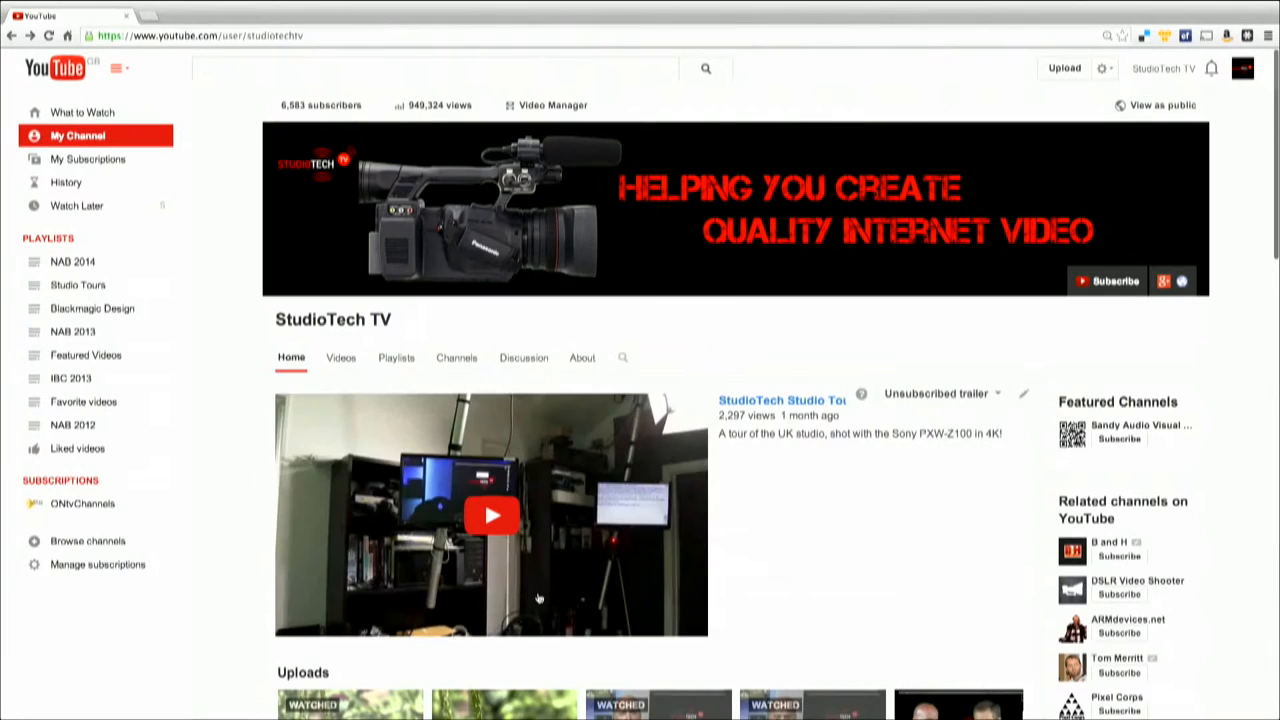
pyautogui.scroll(-3)
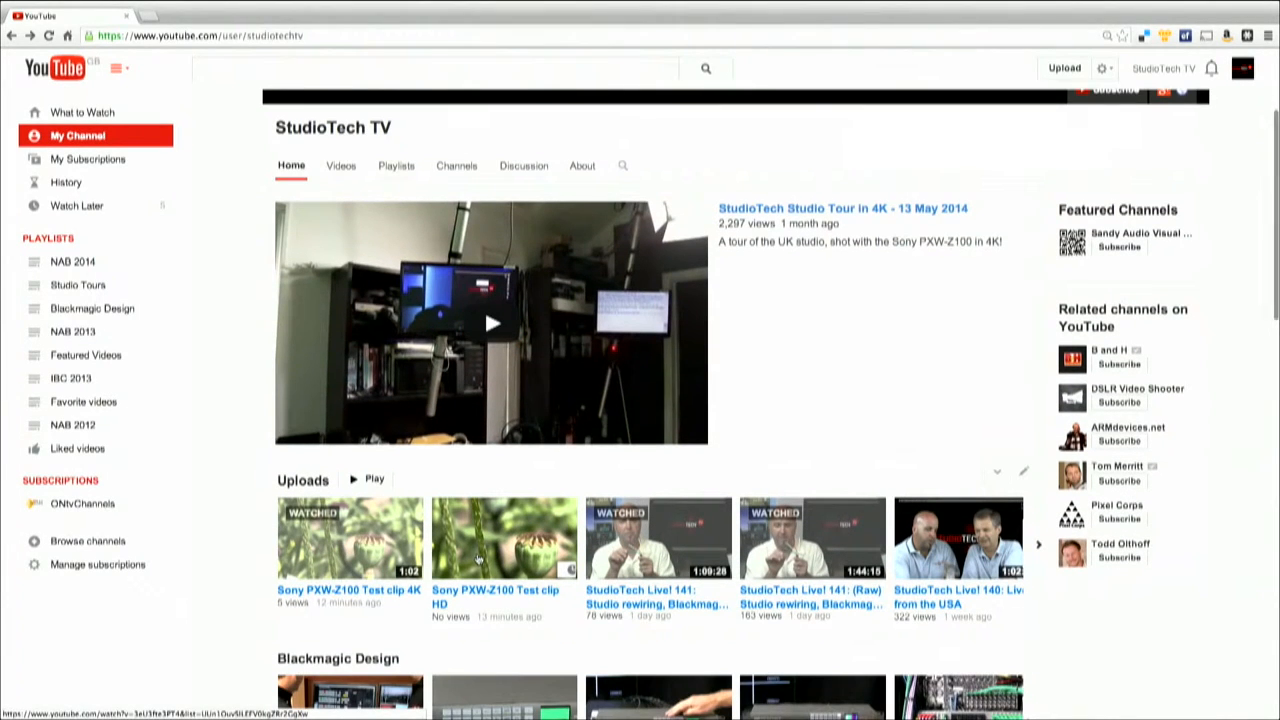